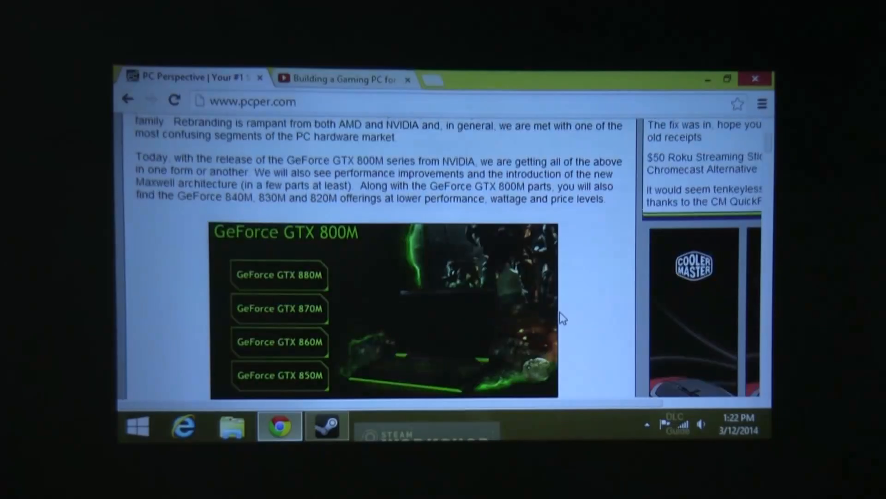
scroll(down, 3)
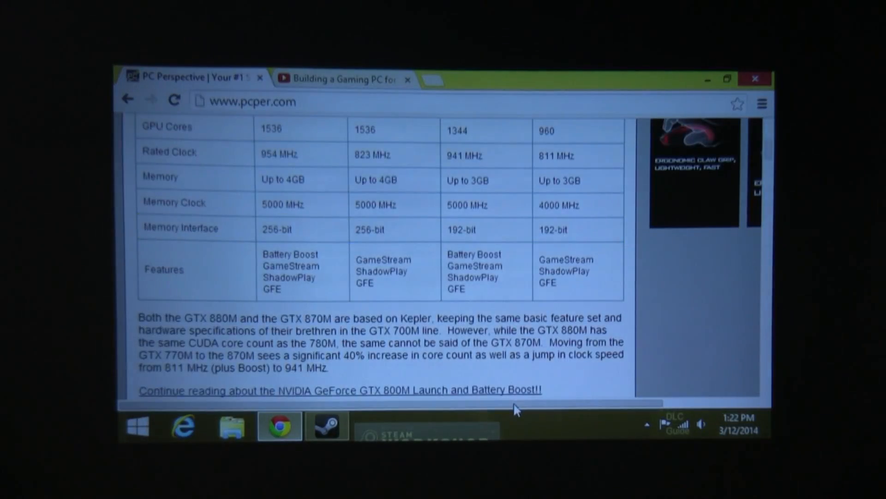